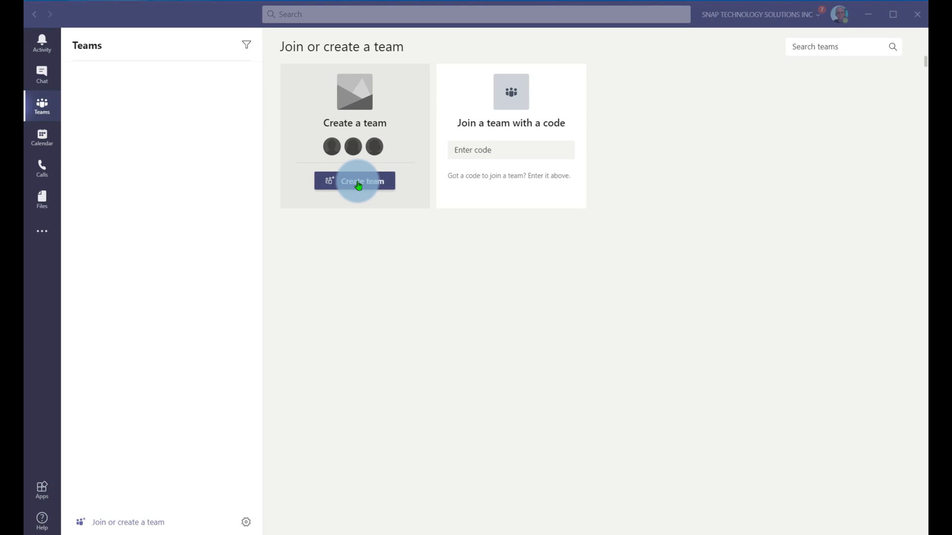
Start creating a new team and browse down through the template list.
left_click(355, 180)
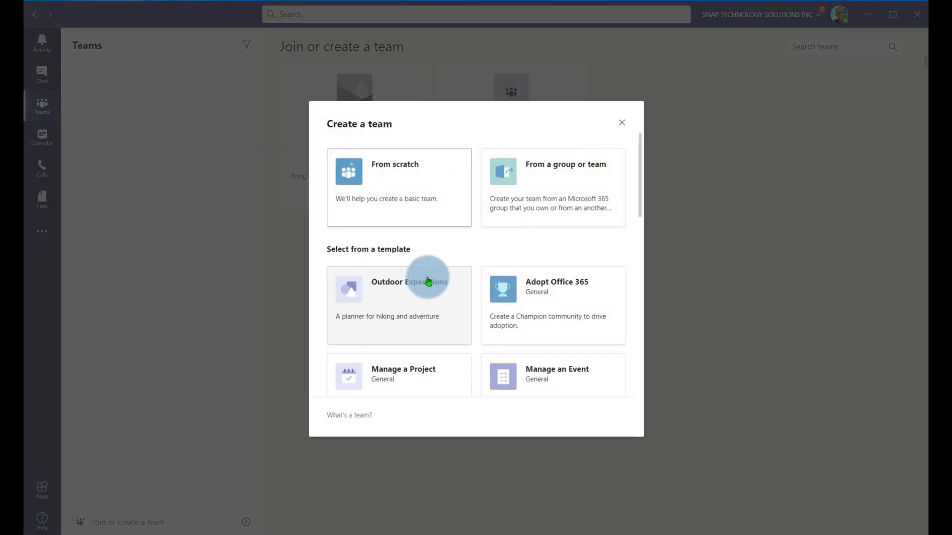
mouse_move(391, 165)
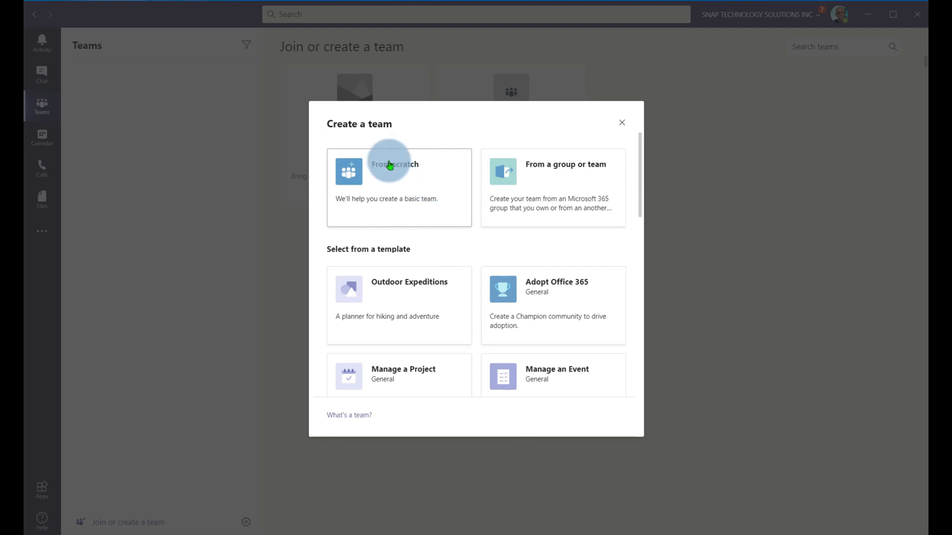
mouse_move(571, 163)
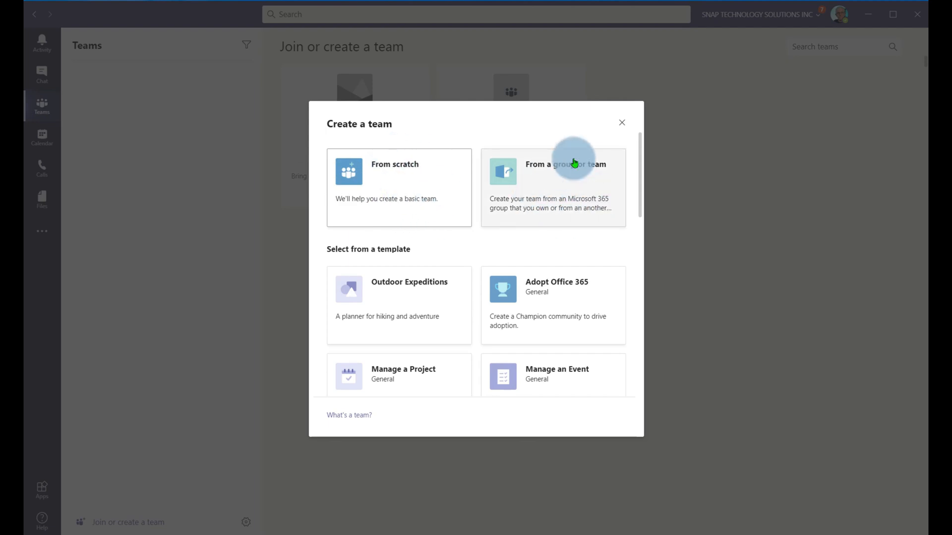
mouse_move(566, 186)
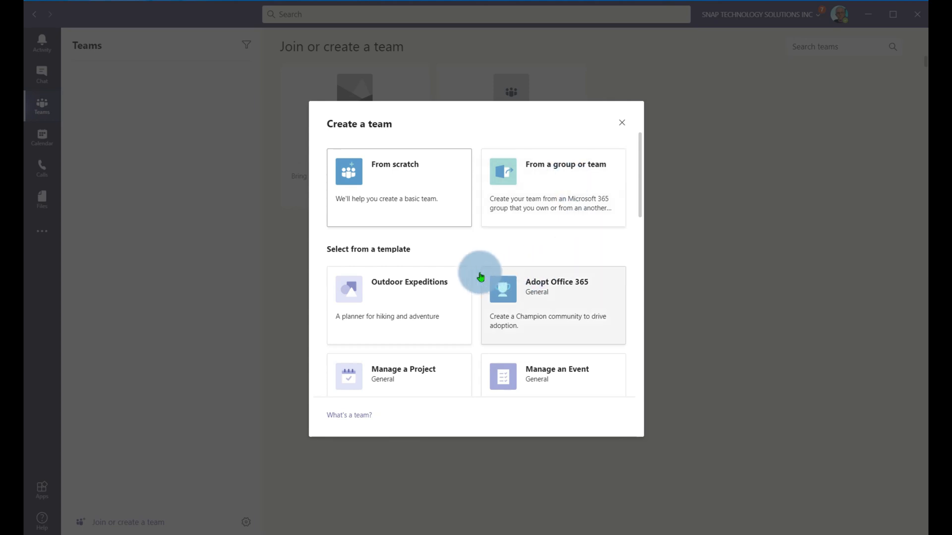
scroll("down", 3)
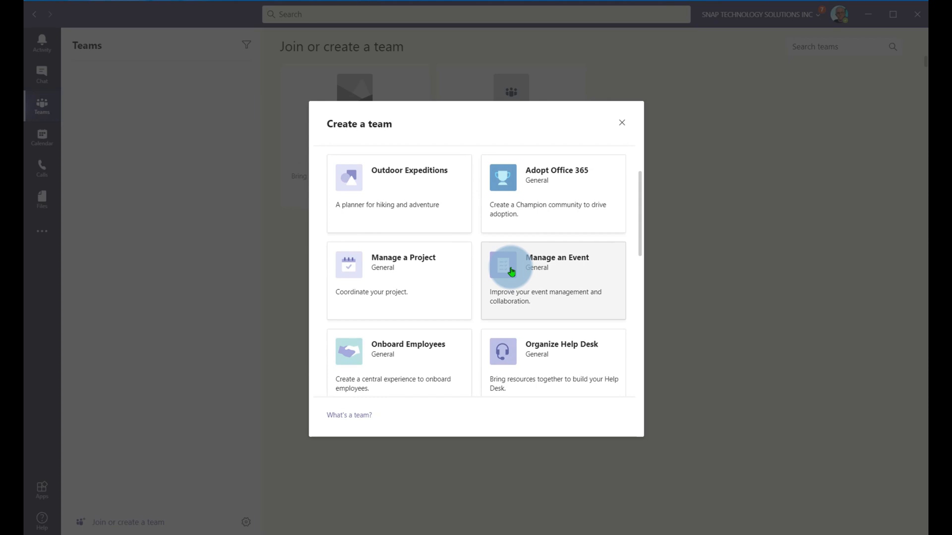
scroll("down", 3)
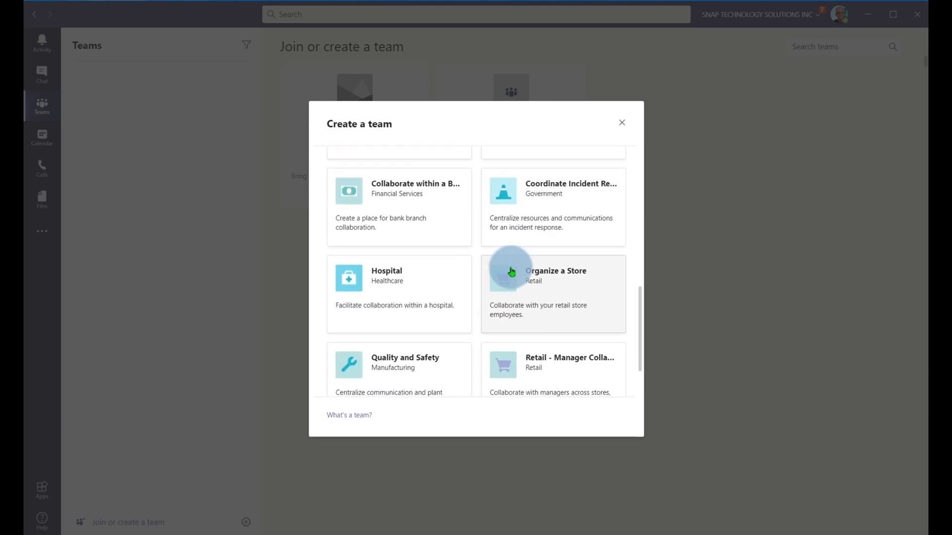
scroll("down", 3)
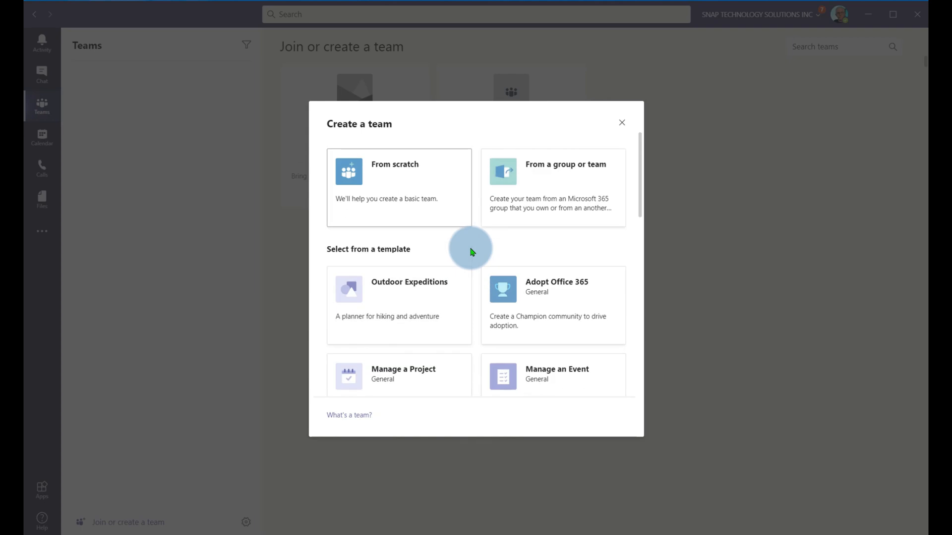
mouse_move(498, 248)
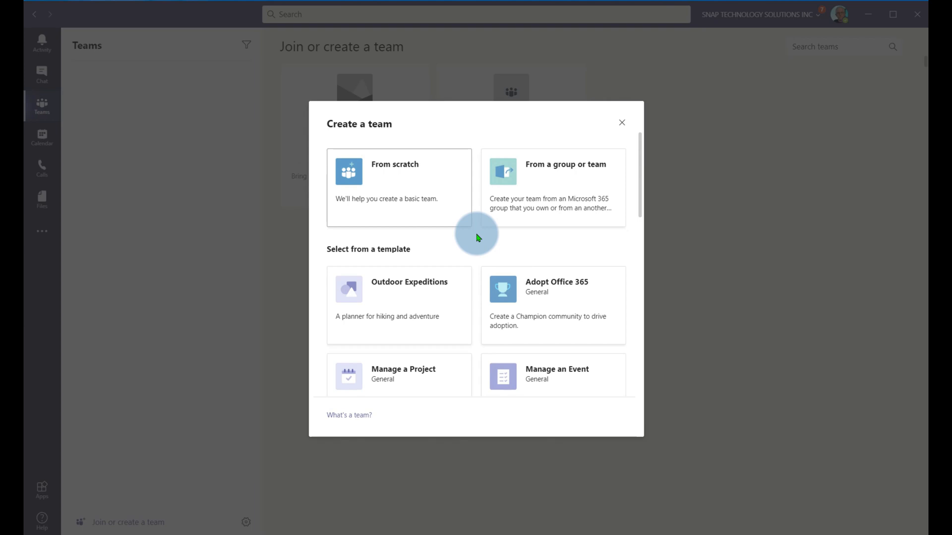
mouse_move(394, 284)
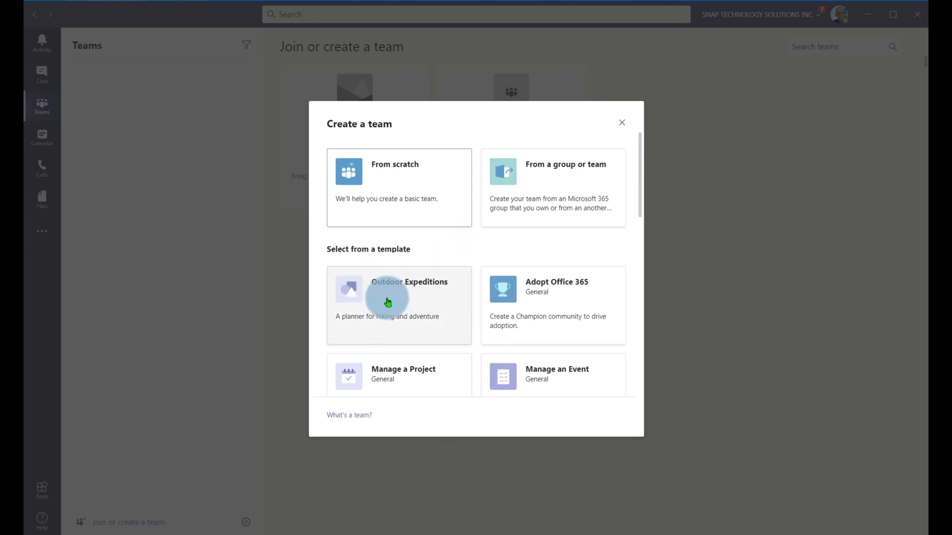
Start a public team from the Outdoor Expeditions template.
left_click(399, 306)
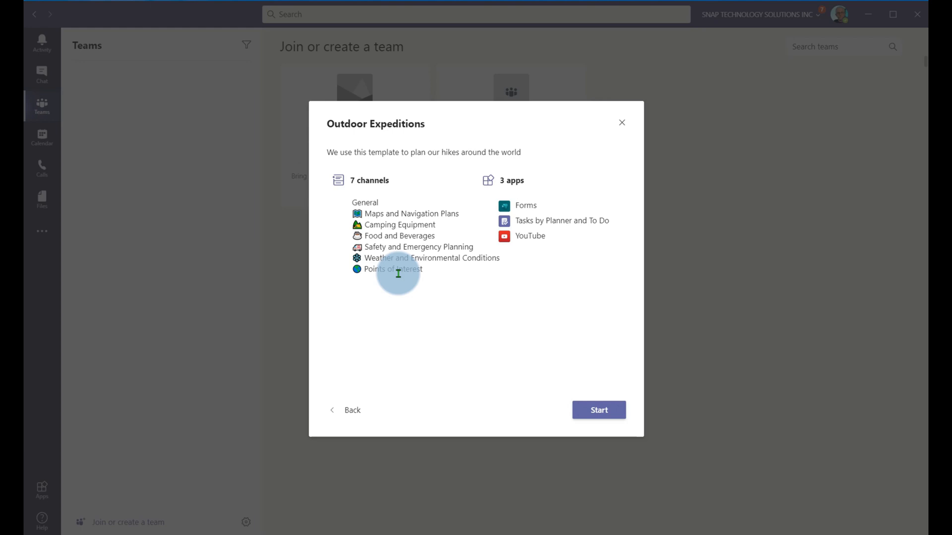
mouse_move(468, 337)
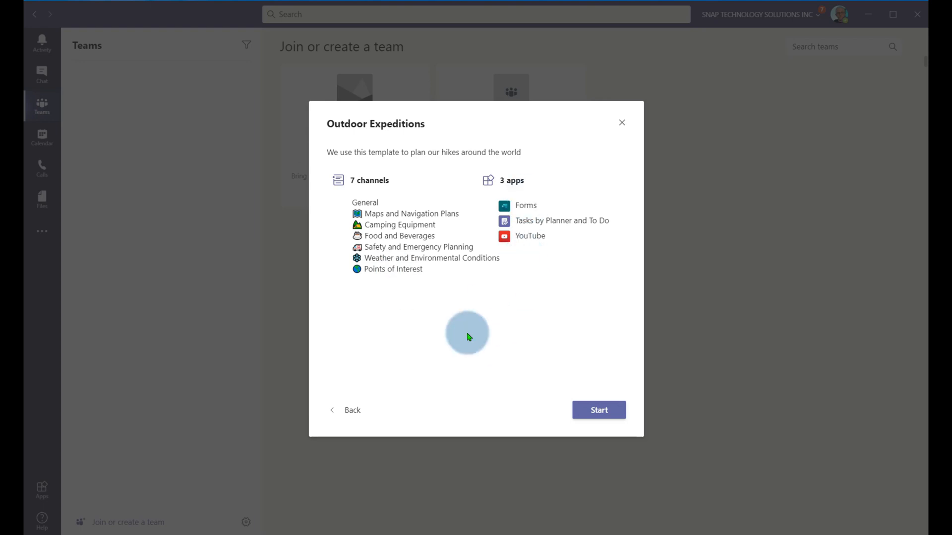
left_click(597, 410)
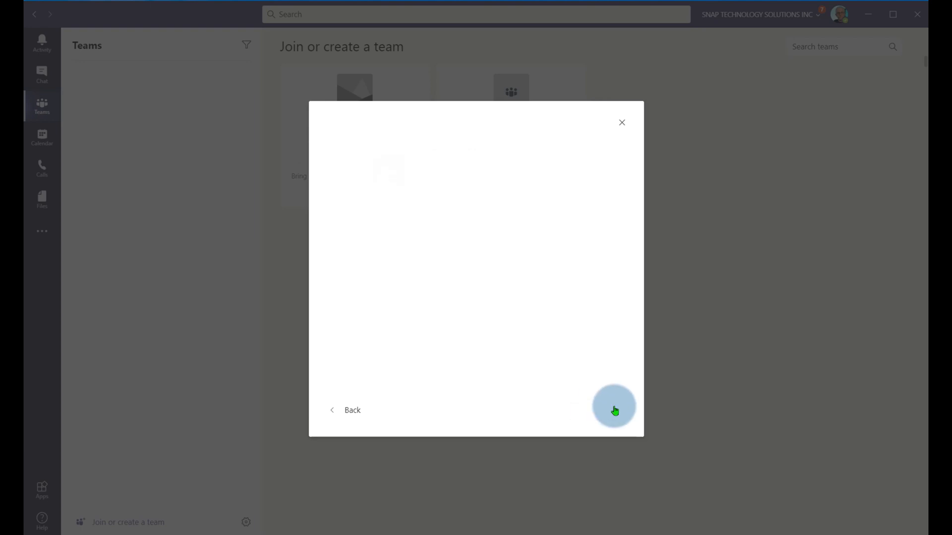
left_click(614, 407)
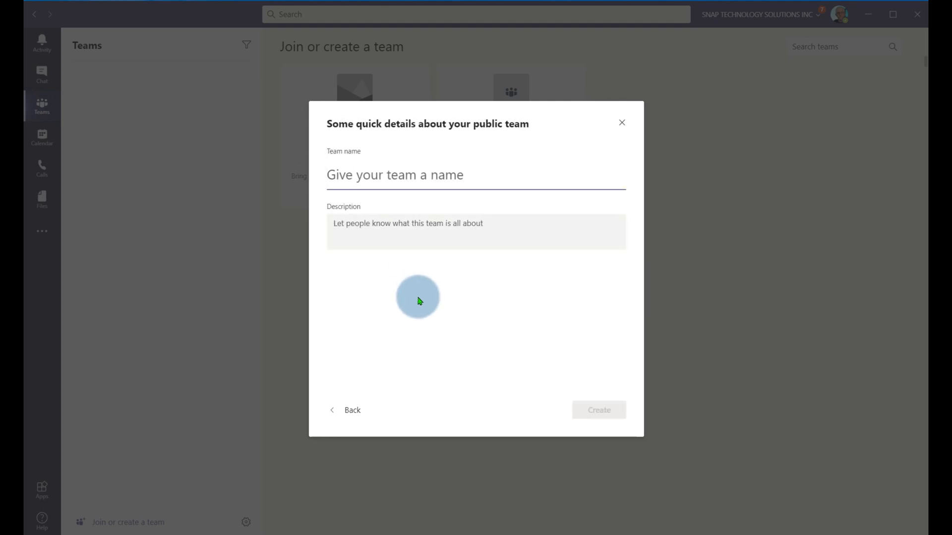
Name the team 'Vancouver Island Hike - West Coast Trail 2021'.
type("Vancou")
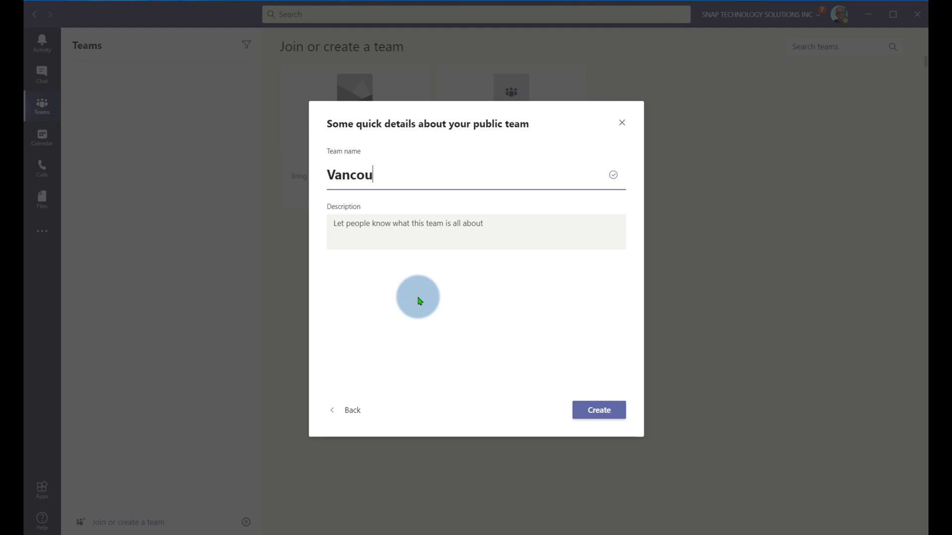
type("ver Island Hike -")
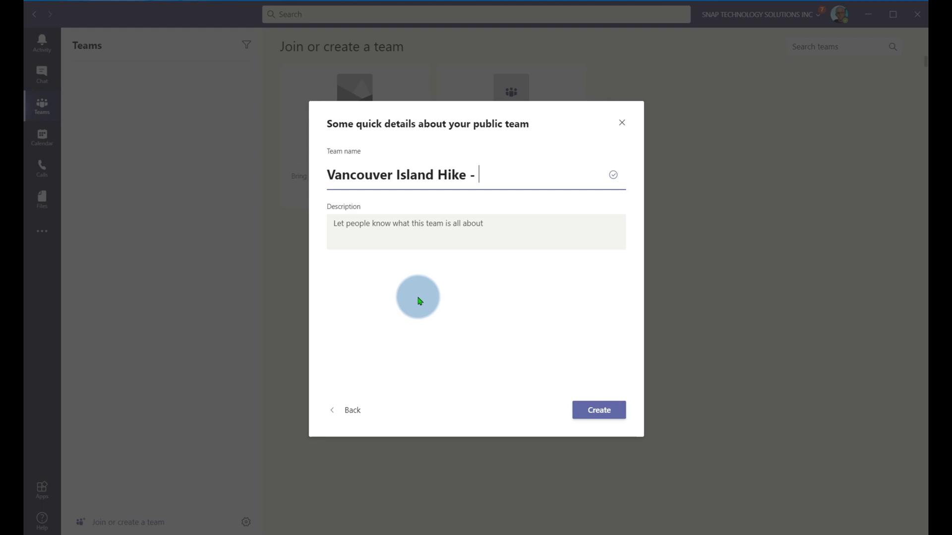
type("West")
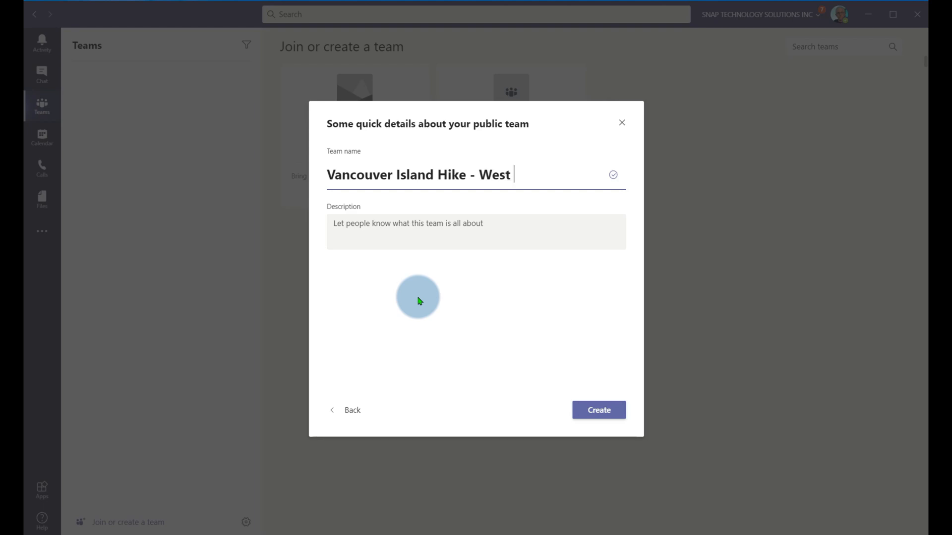
type("Coast Trail")
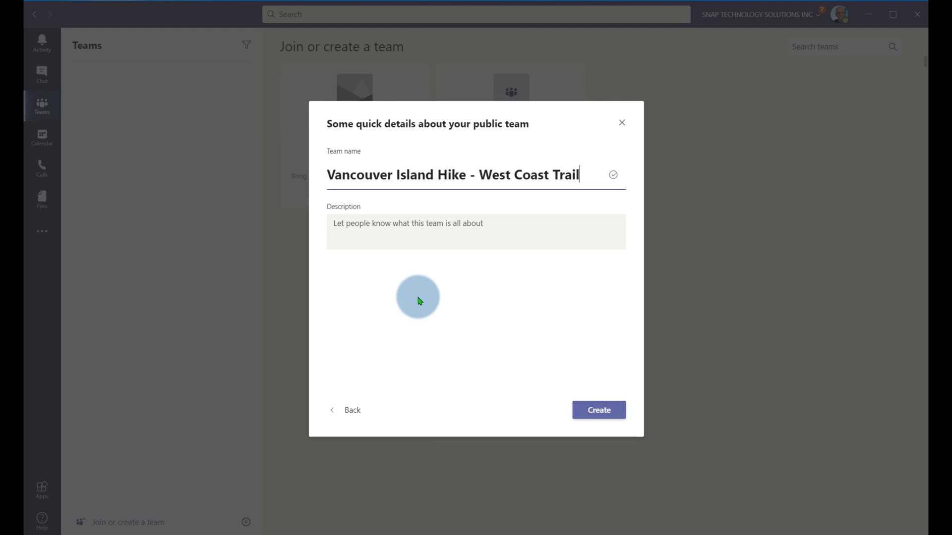
type("2021")
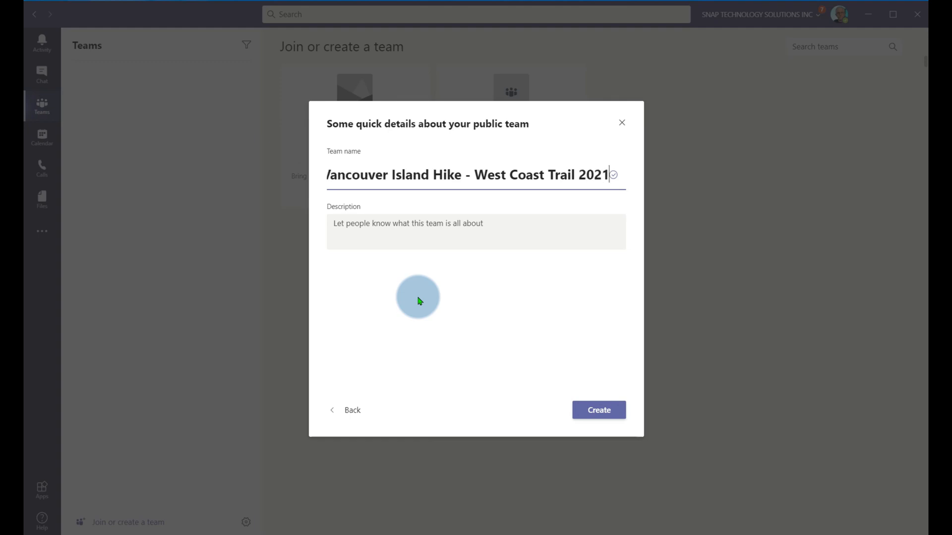
Describe the team as 'This is our hike plan' and create it.
left_click(475, 232)
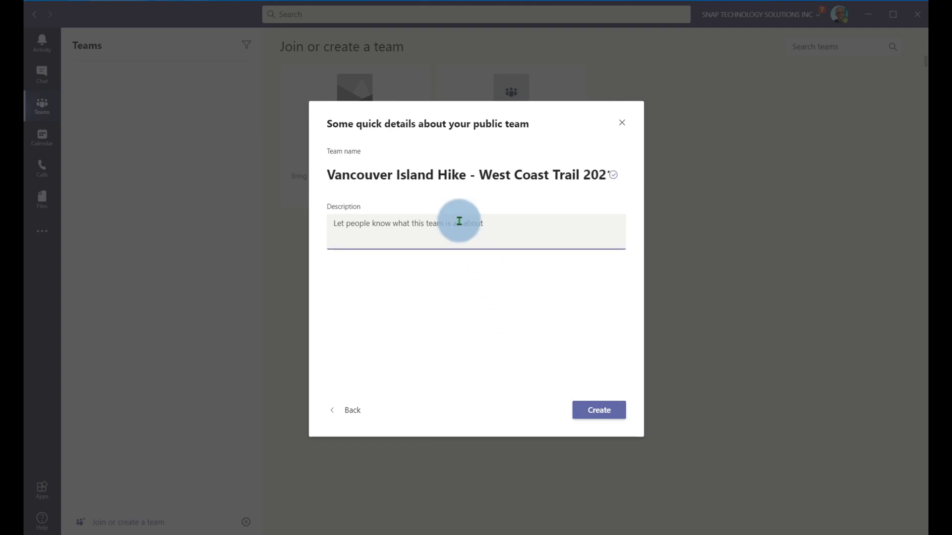
type("This is")
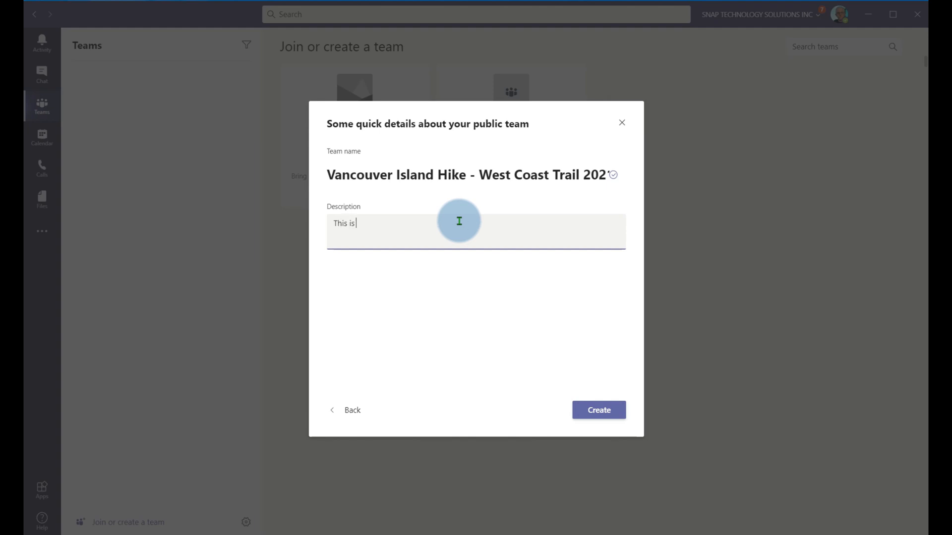
type("our hike")
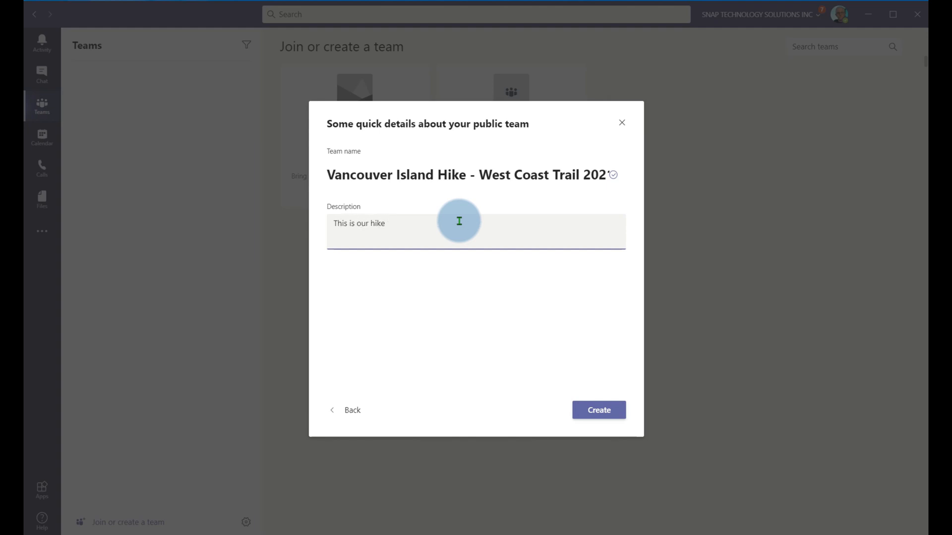
type("plan")
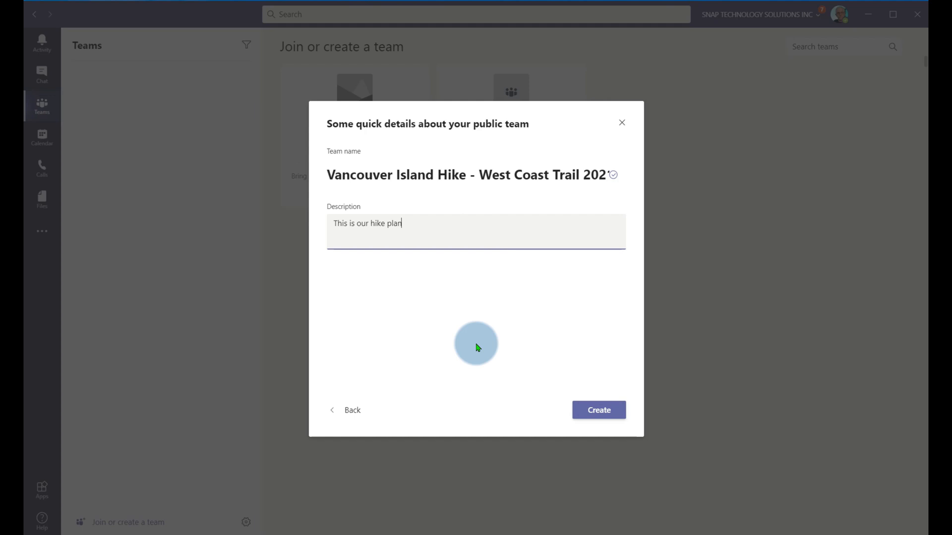
left_click(597, 410)
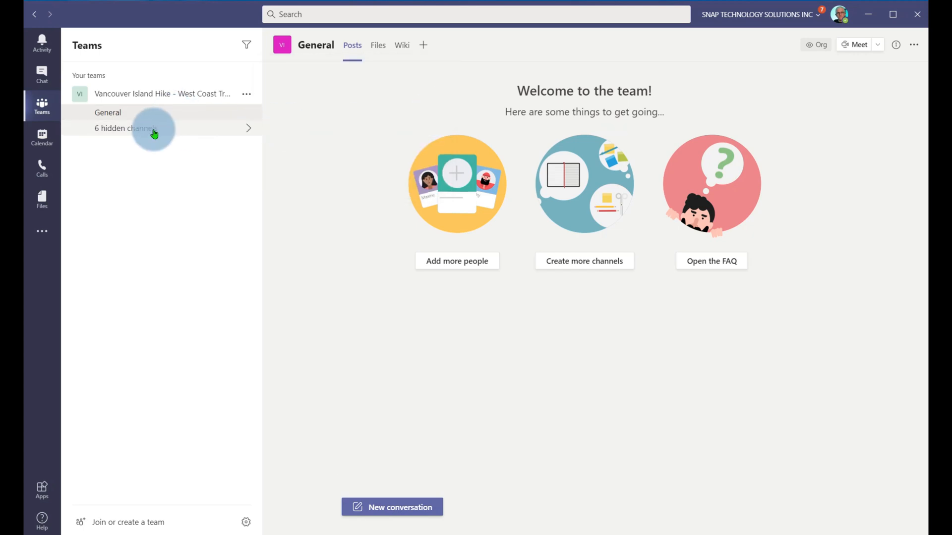
Show all six hidden template channels and open Safety and Emergency Planning.
left_click(125, 128)
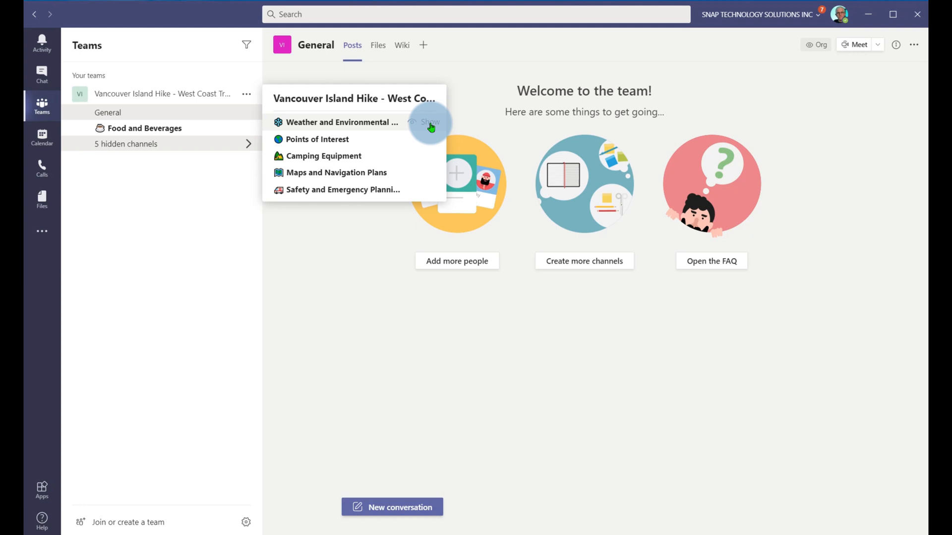
left_click(429, 122)
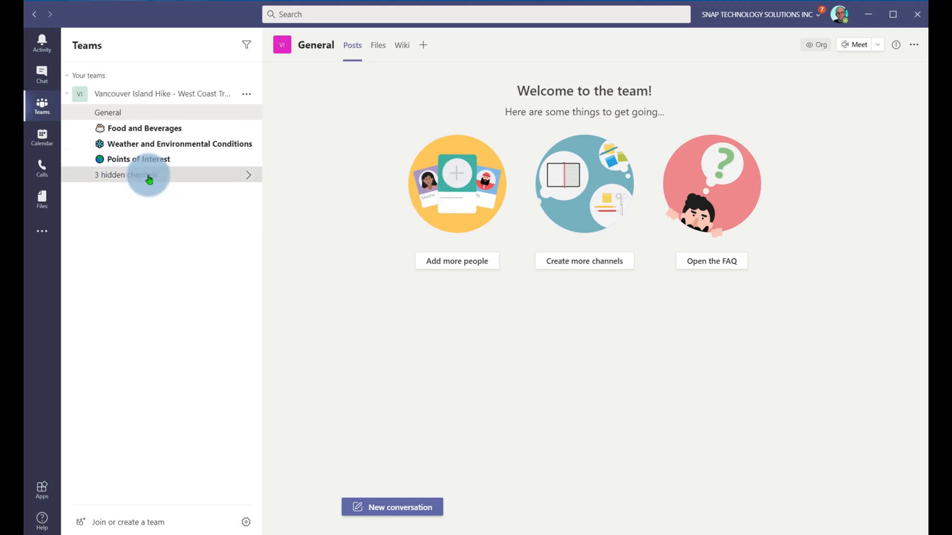
left_click(126, 174)
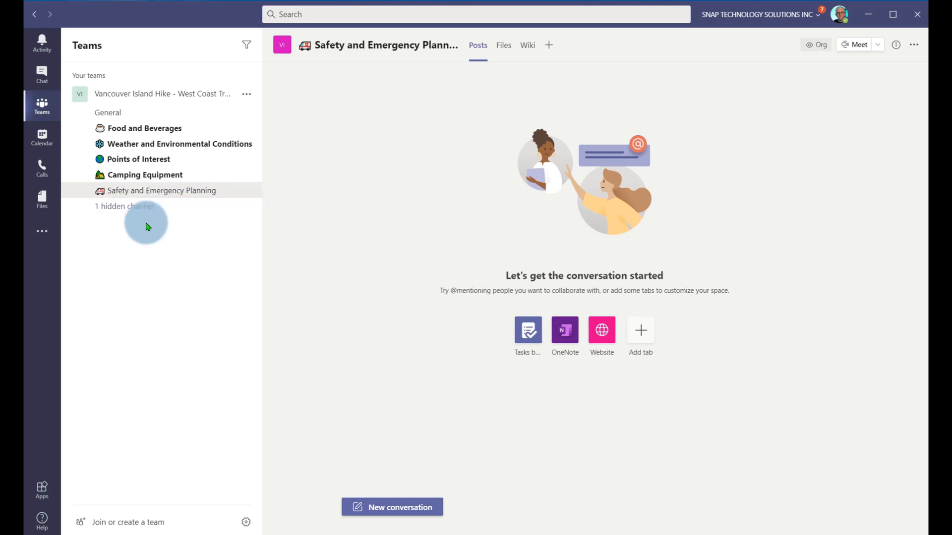
left_click(125, 206)
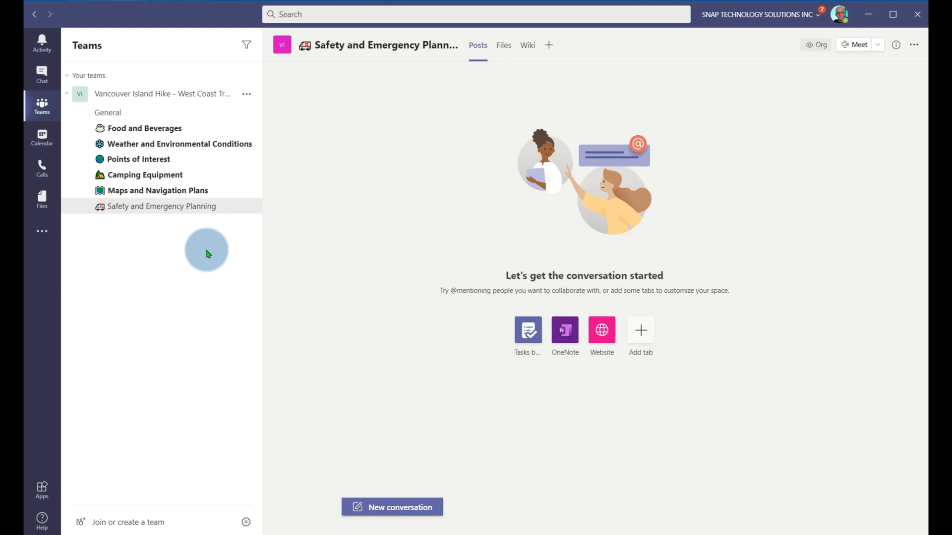
left_click(66, 93)
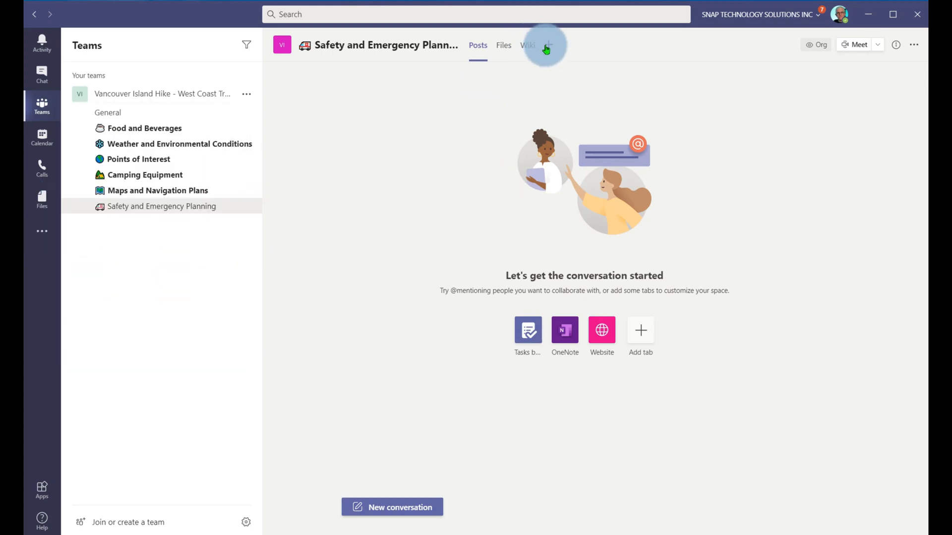
Look at adding a tab to the channel, then dismiss it.
left_click(547, 44)
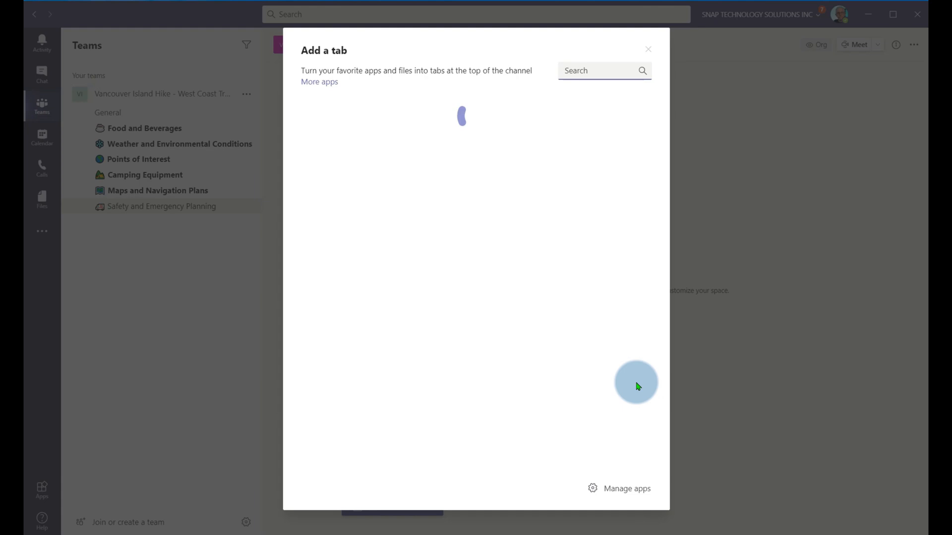
left_click(647, 50)
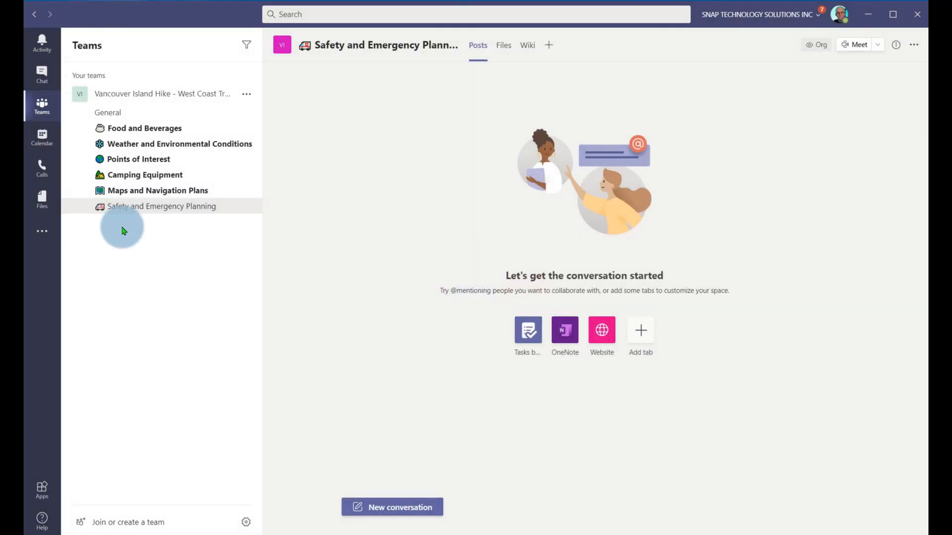
mouse_move(214, 161)
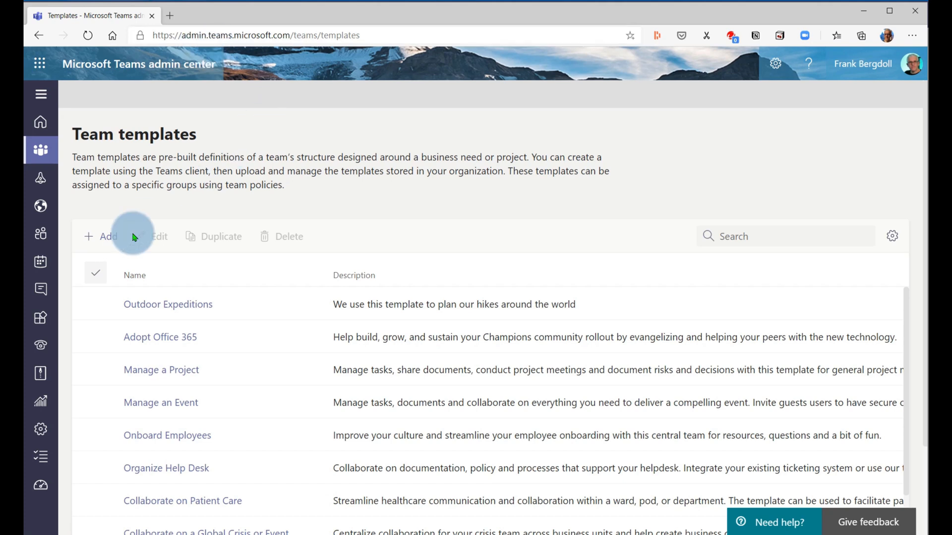
Review the Team templates list and start adding a new template.
left_click(40, 150)
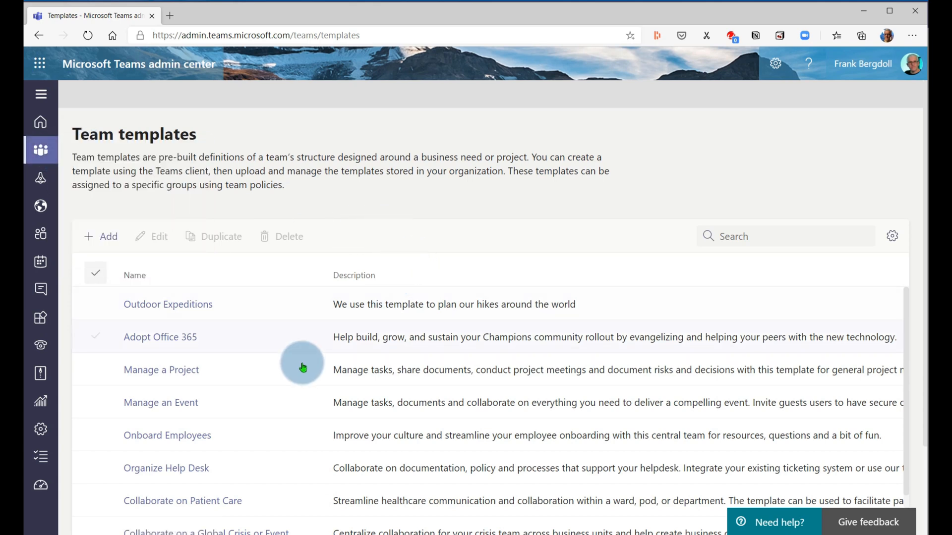
scroll("down", 3)
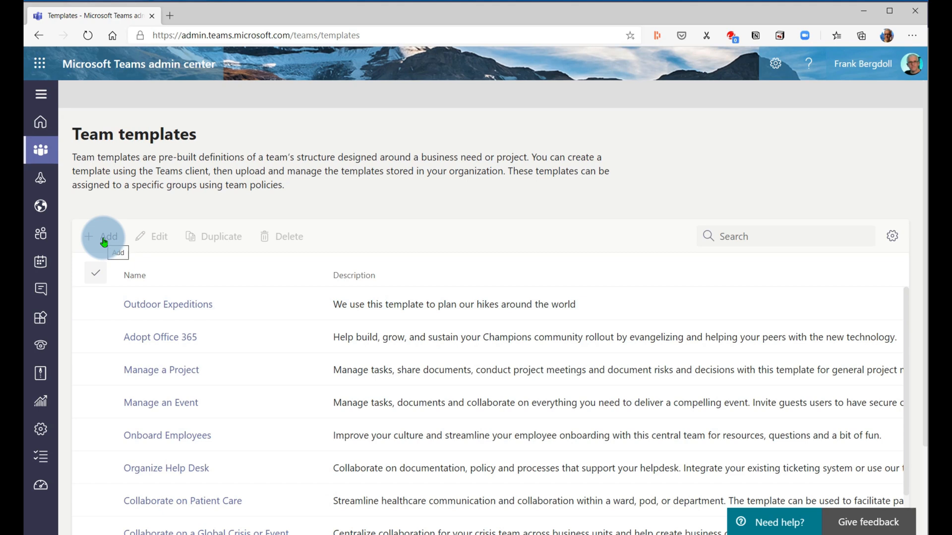
left_click(103, 235)
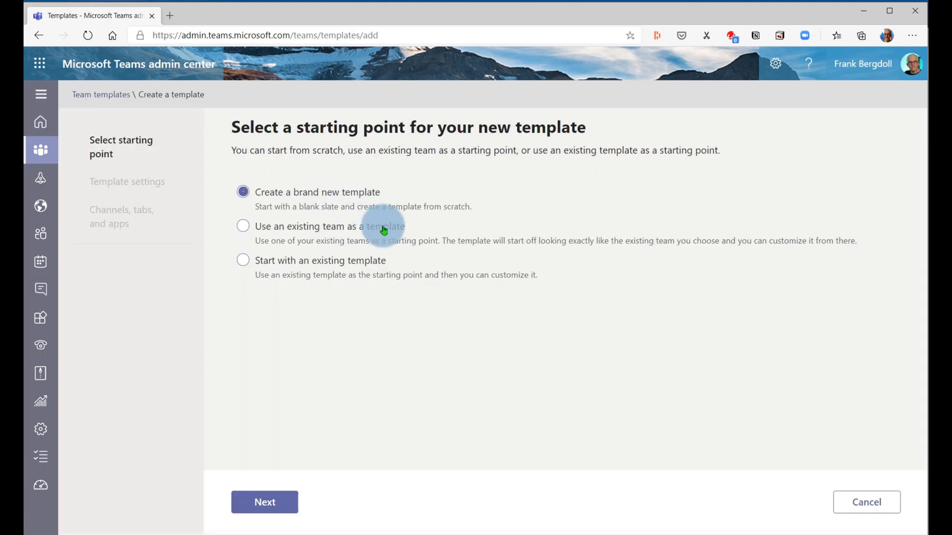
mouse_move(345, 237)
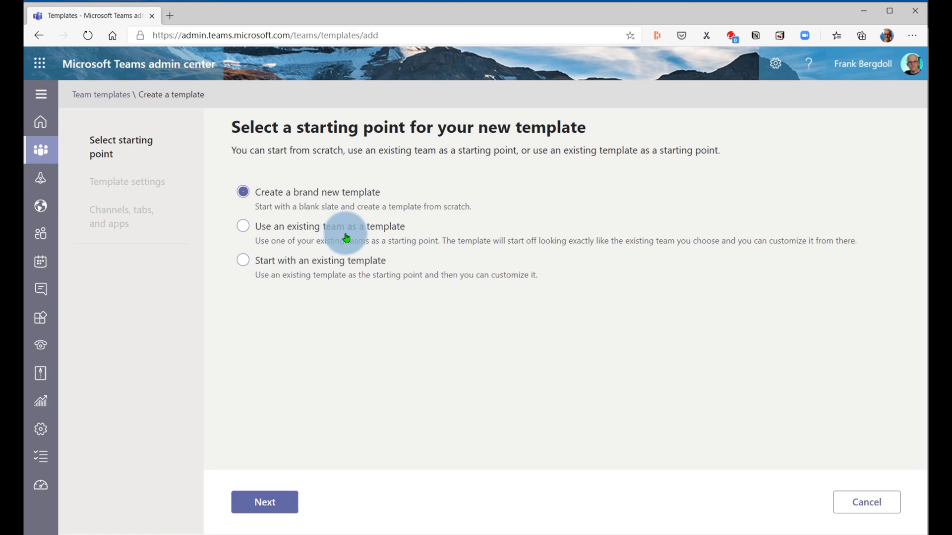
mouse_move(339, 283)
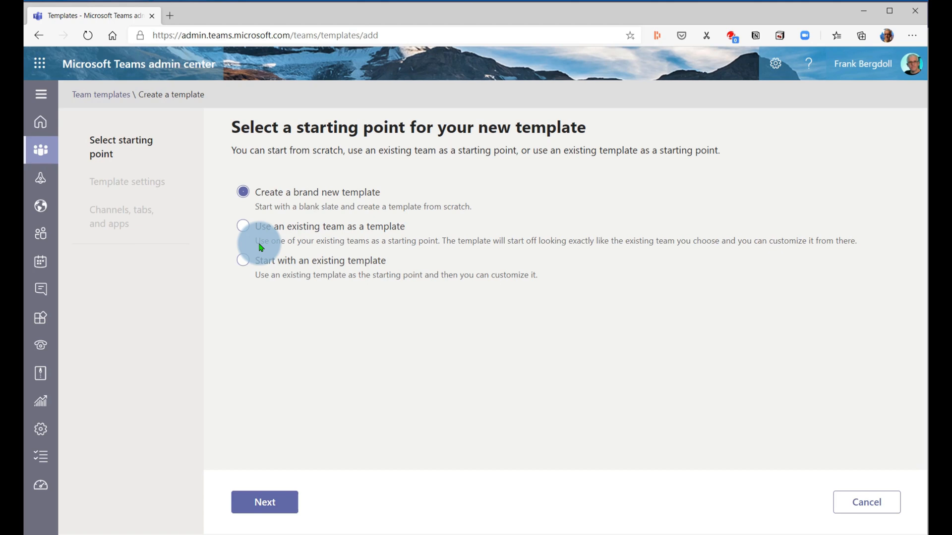
Base a template on an existing team, then cancel and discard it.
left_click(243, 226)
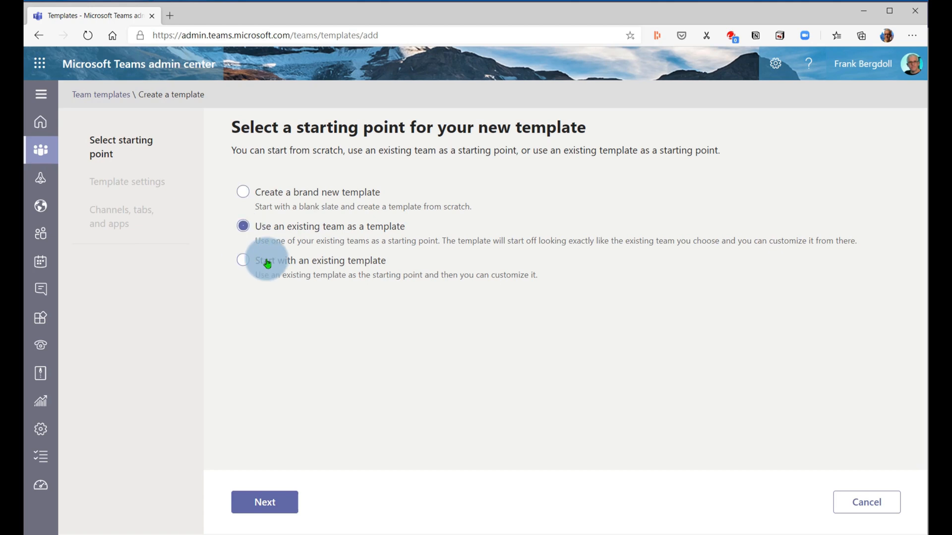
left_click(264, 502)
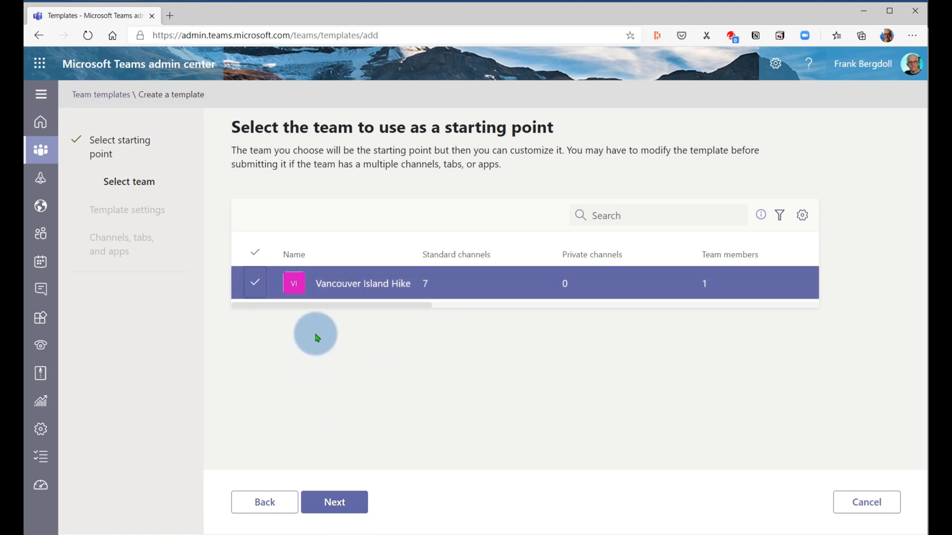
mouse_move(660, 482)
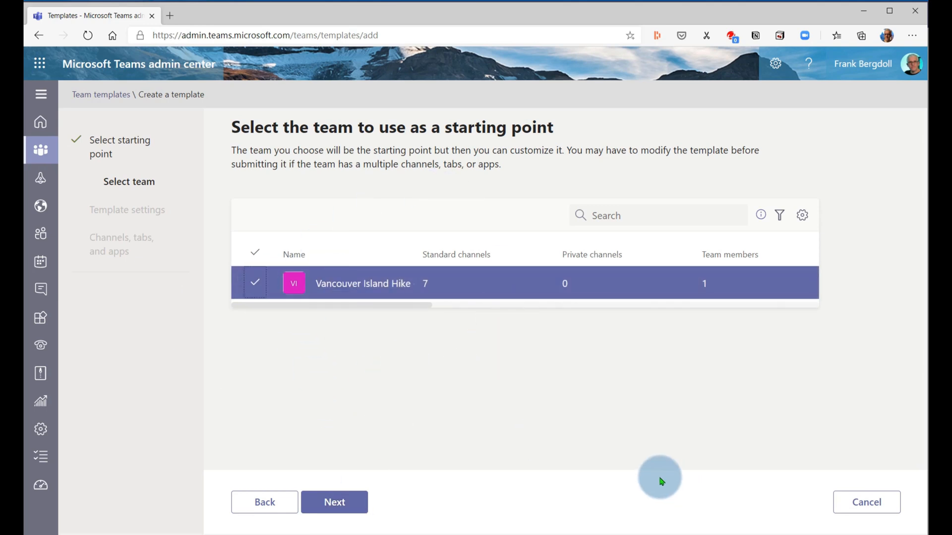
left_click(866, 501)
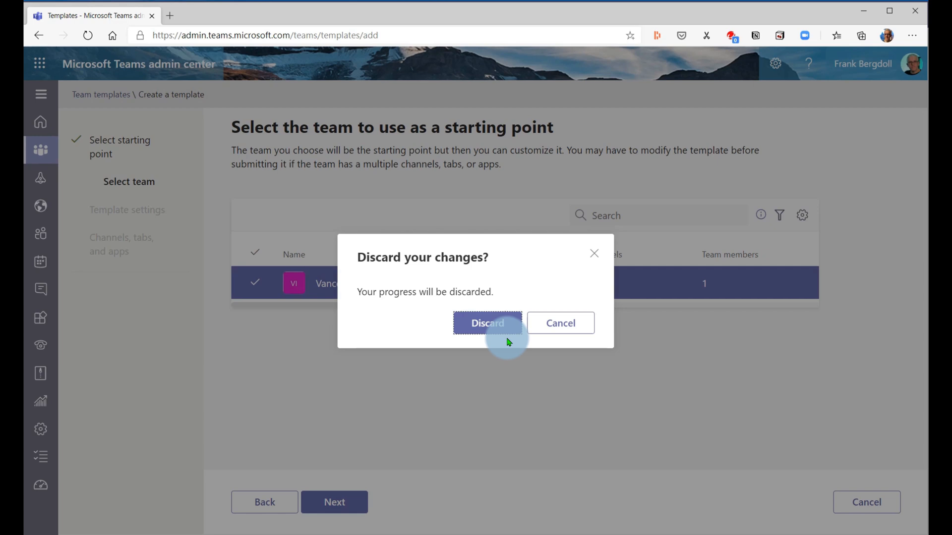
left_click(486, 323)
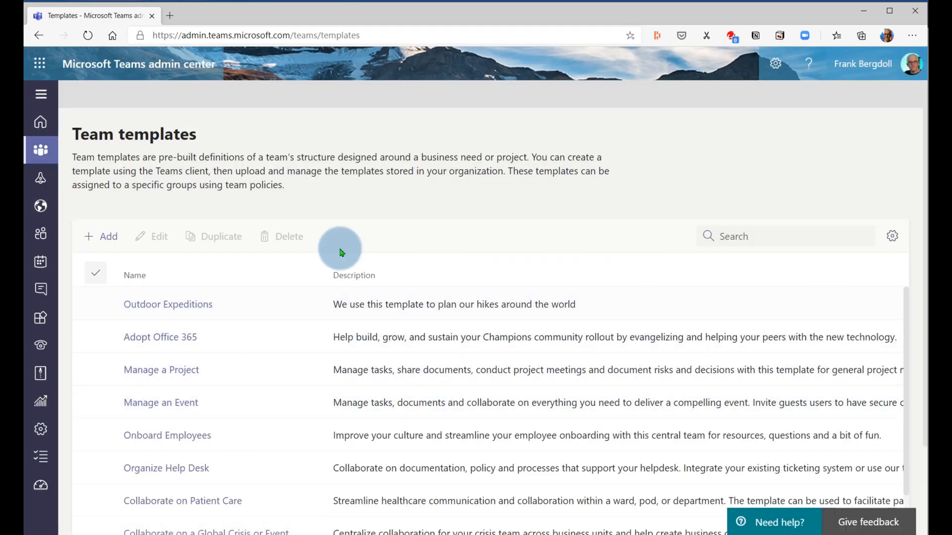
mouse_move(441, 267)
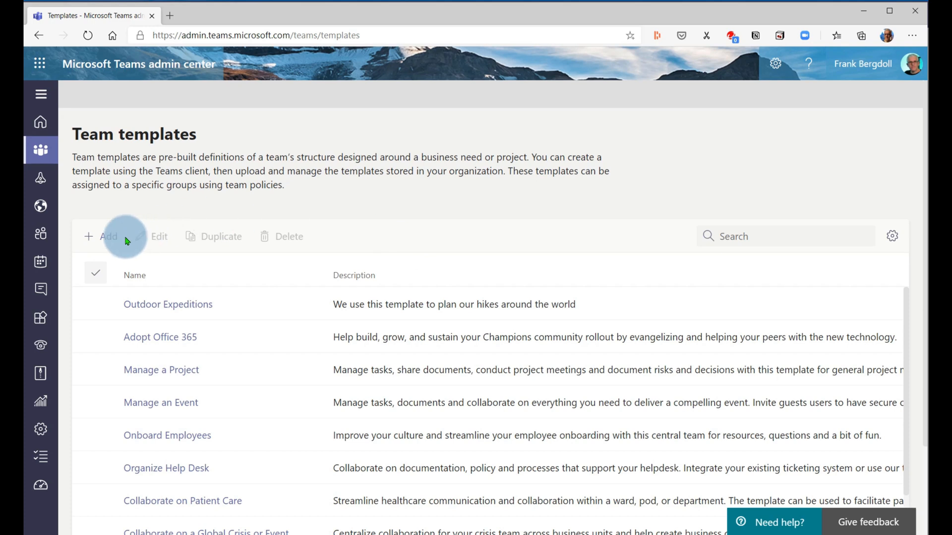
mouse_move(206, 501)
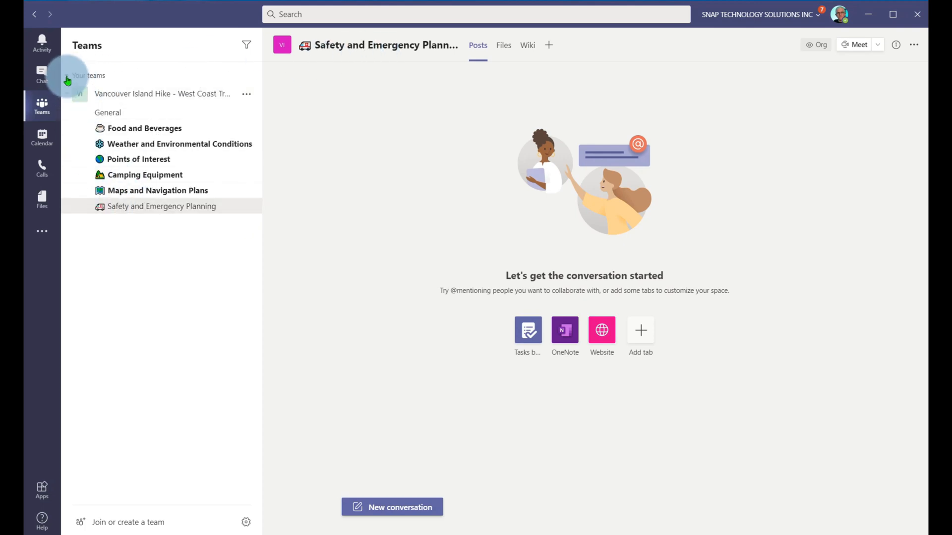
mouse_move(428, 231)
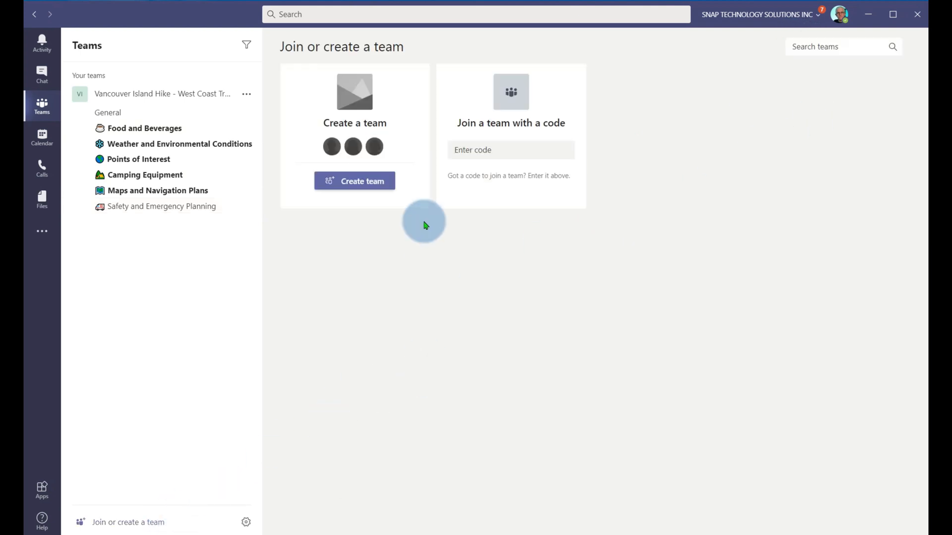
Bring up the team-creation options again, listing Outdoor Expeditions.
left_click(355, 180)
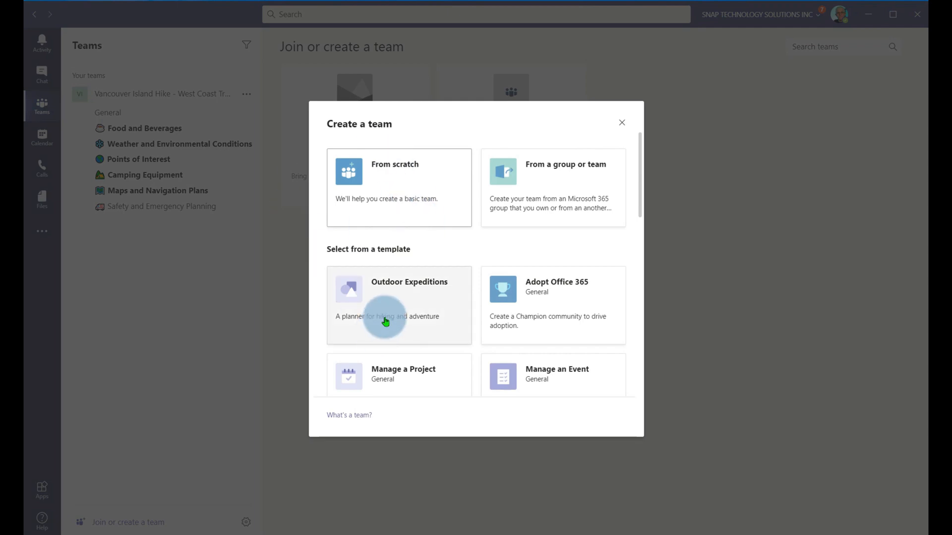